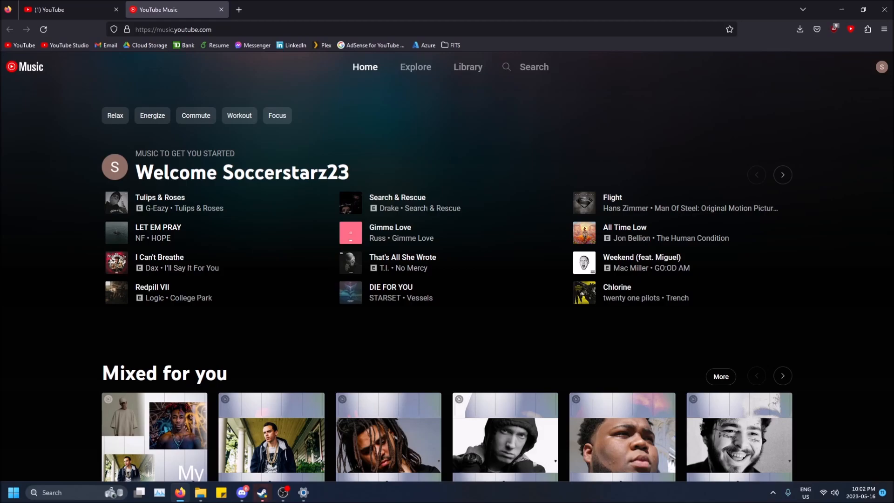
mouse_move(841, 175)
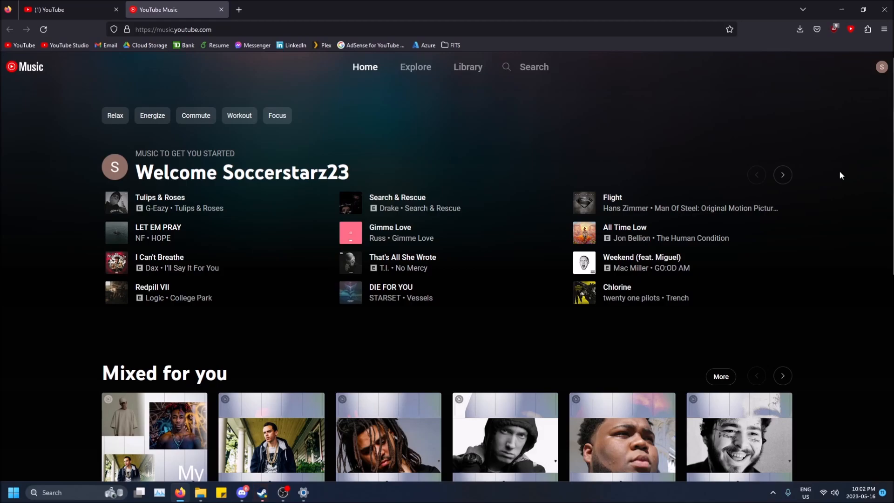
Switch to the YouTube Music tab and filter the library to Playlists.
click(51, 10)
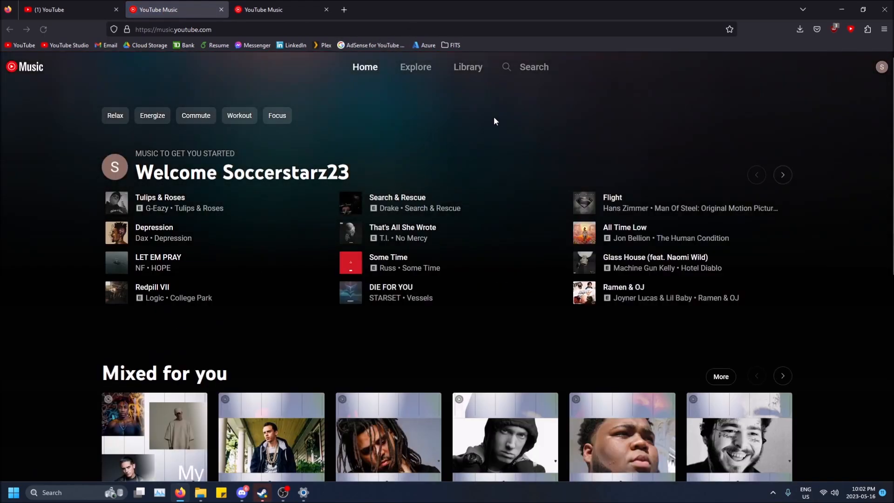
mouse_move(502, 107)
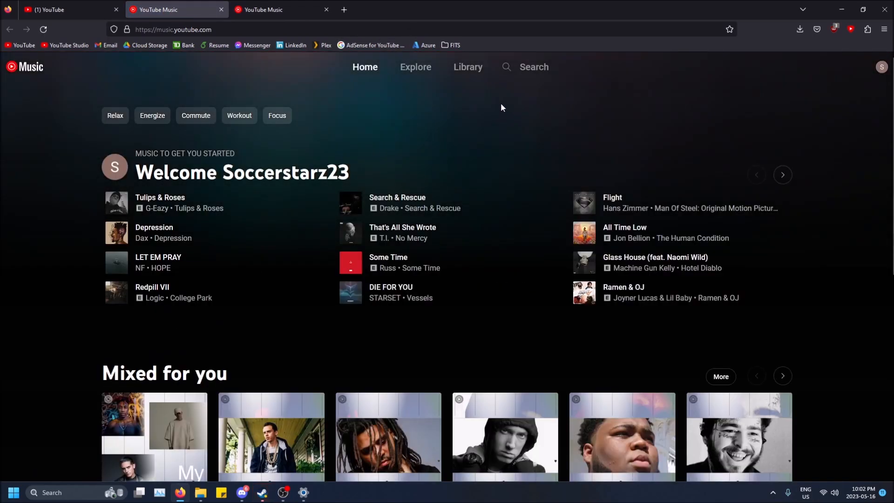
mouse_move(472, 74)
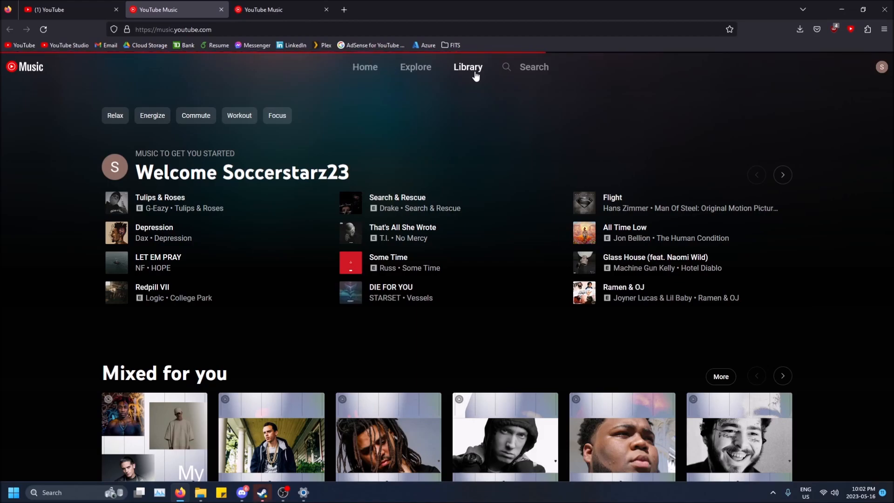
click(468, 66)
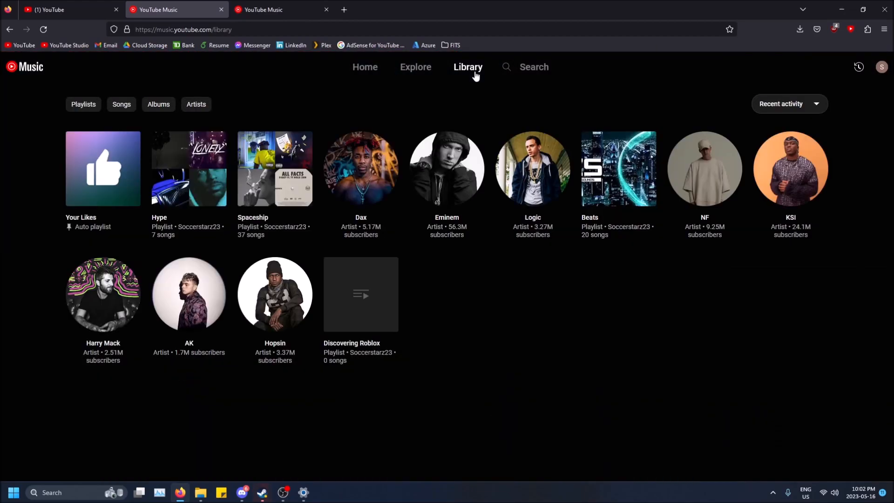
mouse_move(286, 120)
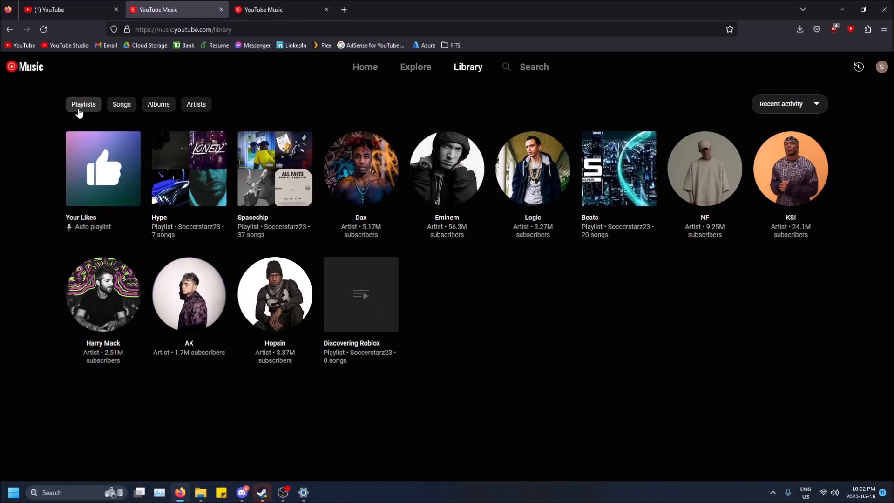
click(83, 104)
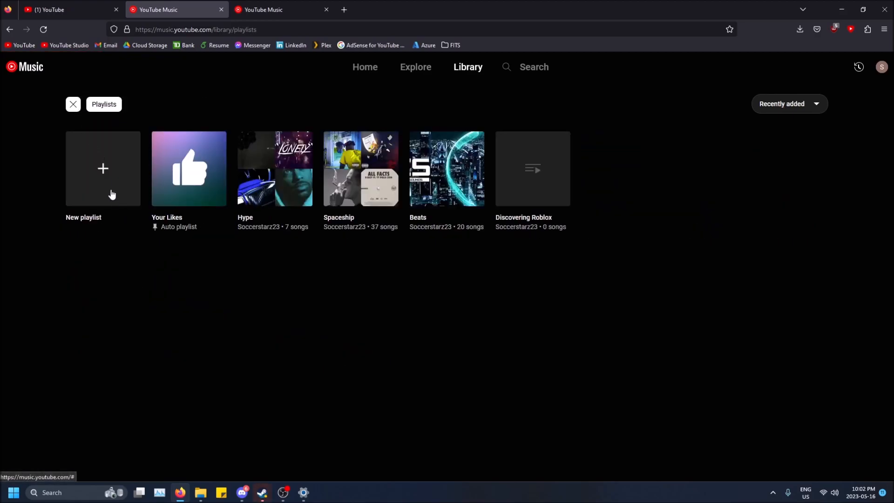
Create playlist 'Test title' with description 'test description', privacy set to Unlisted.
click(103, 169)
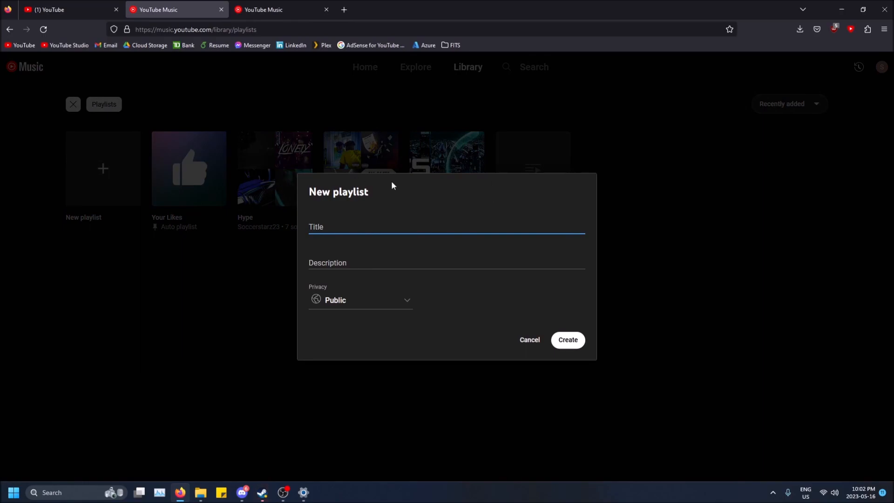
mouse_move(398, 221)
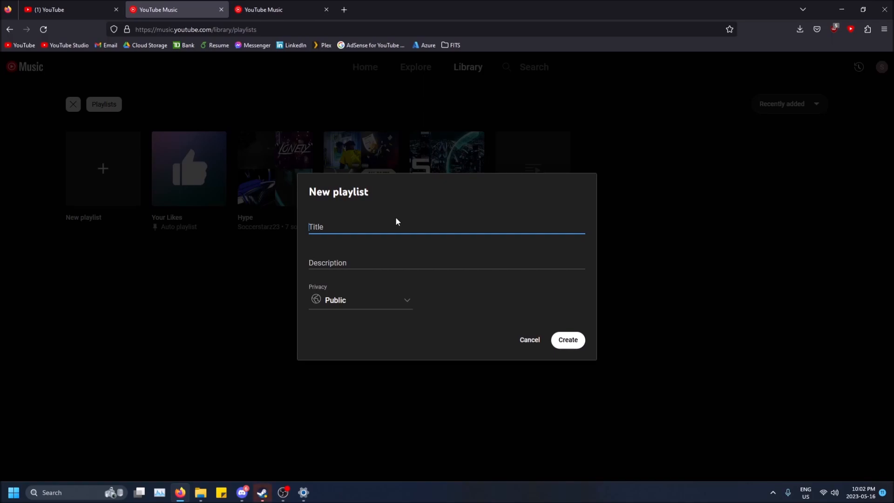
text(Test title)
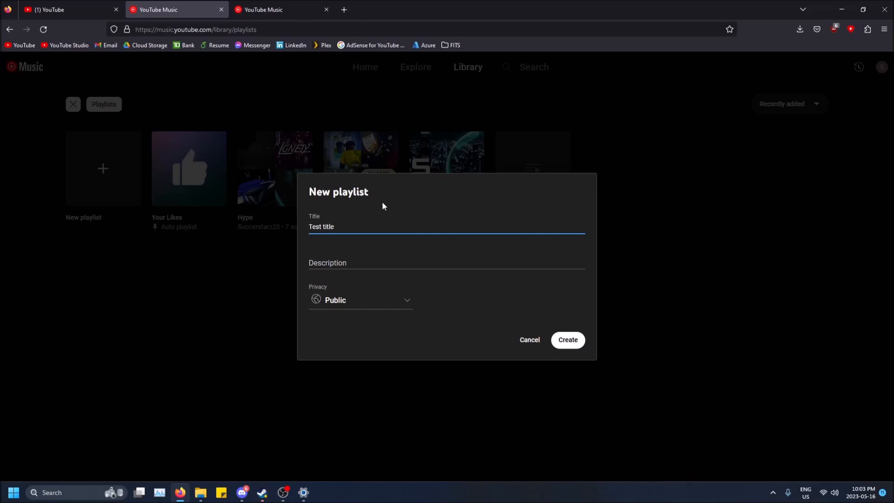
text(test)
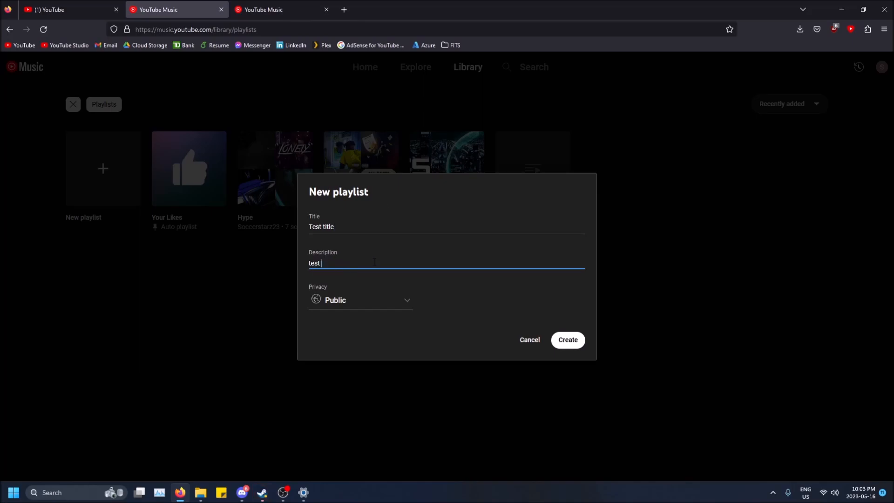
text(descr)
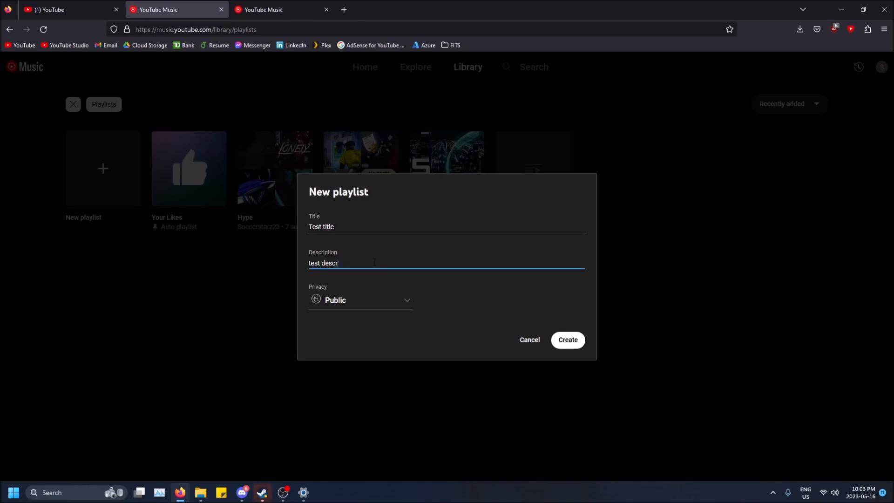
text(iption)
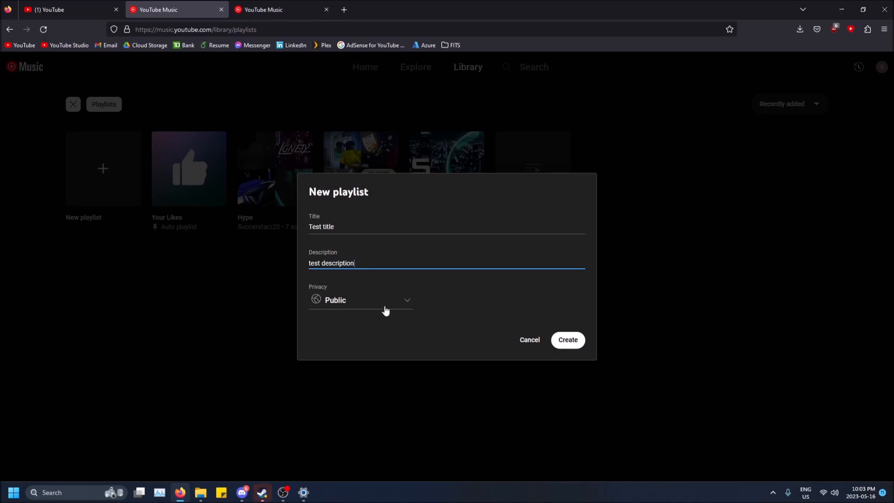
click(360, 300)
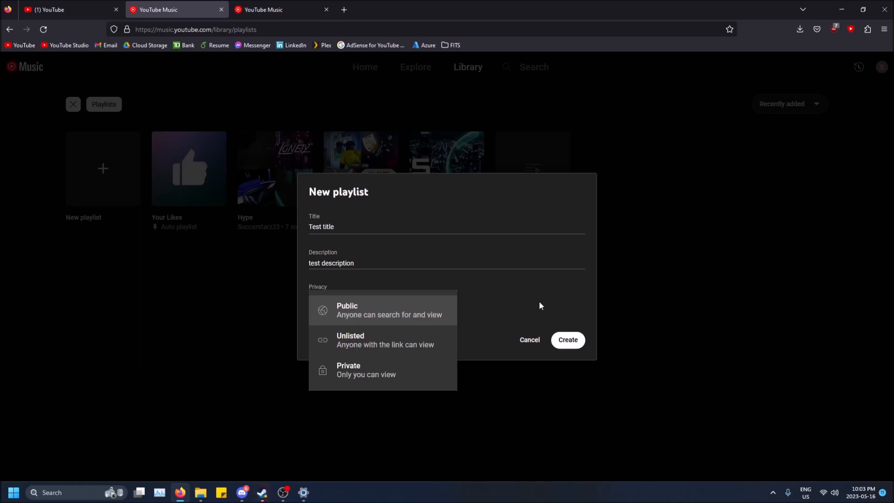
mouse_move(525, 291)
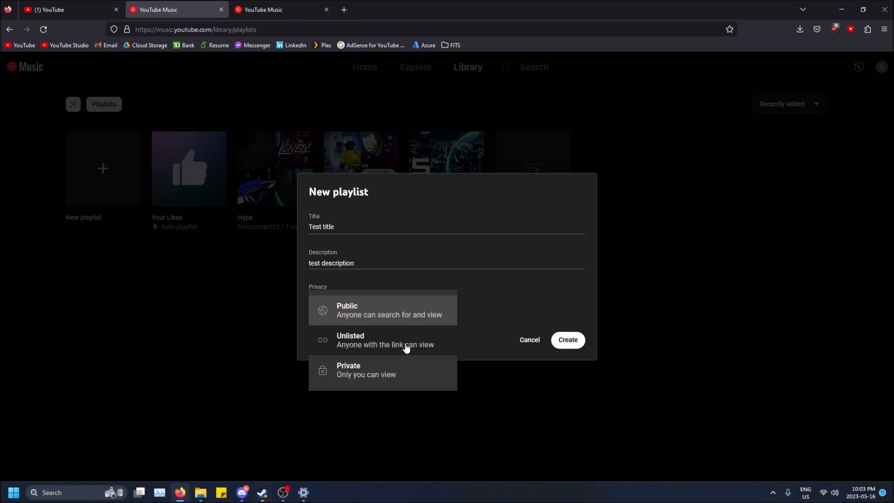
mouse_move(400, 336)
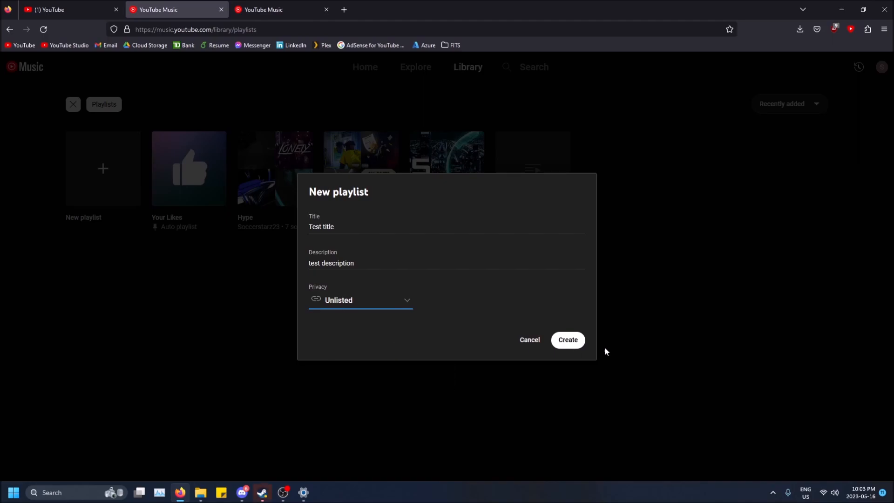
click(568, 340)
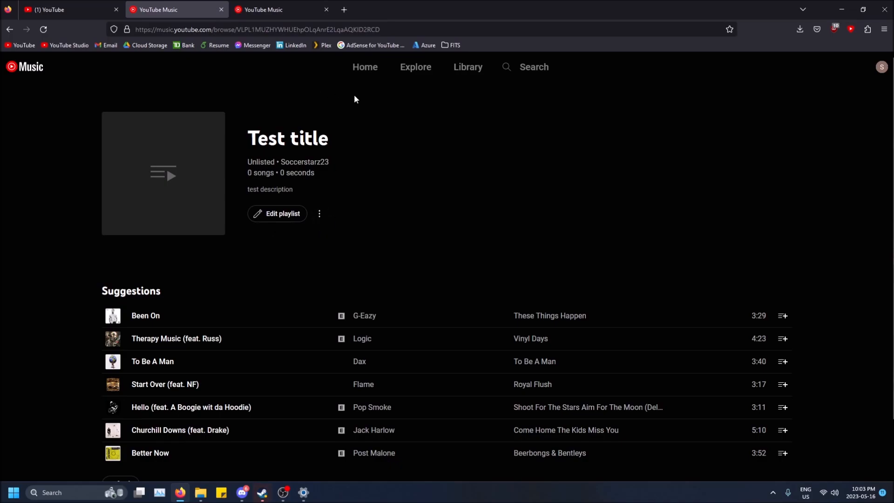
Scroll the empty Test title playlist page and bring up the search box.
click(320, 213)
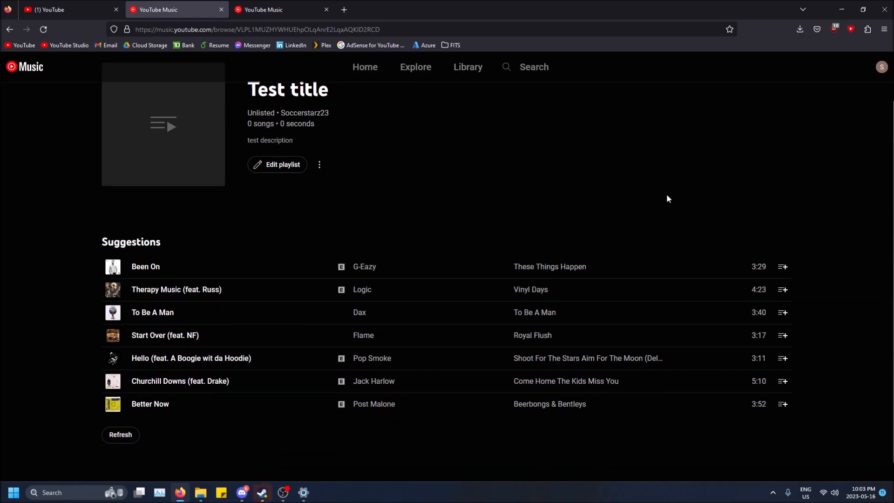
scroll(down, 3)
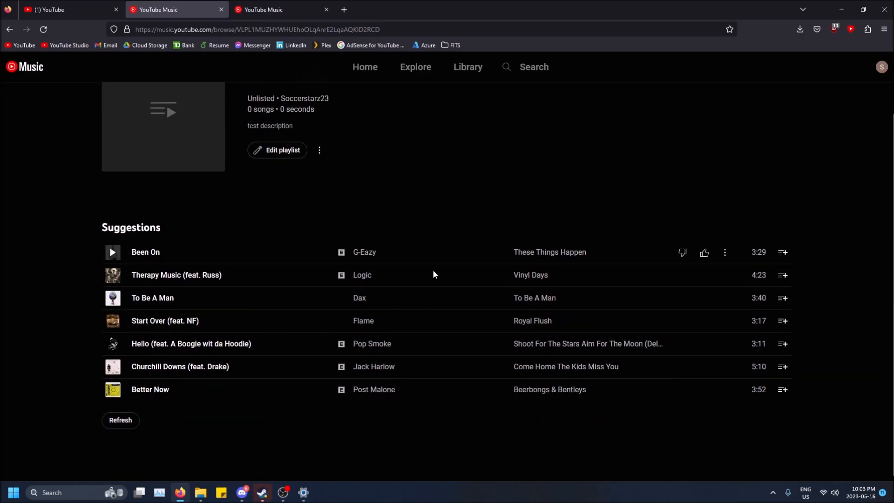
click(534, 66)
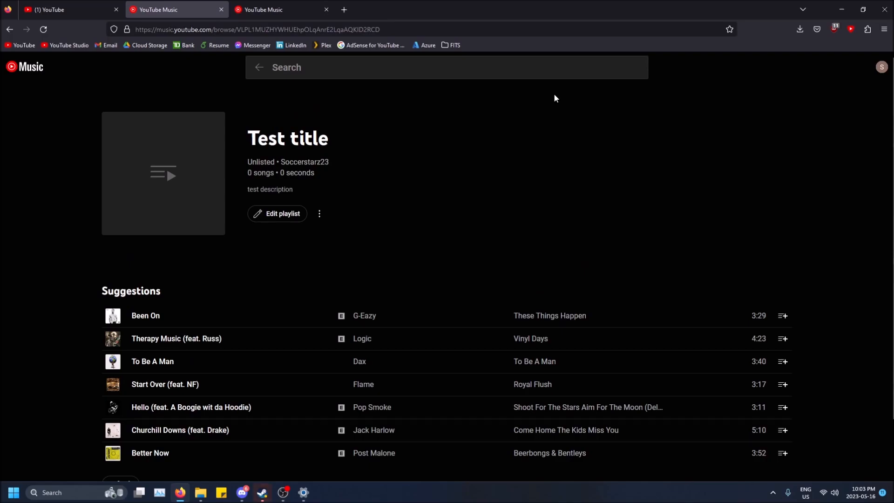
Search 'g ea' and add G-Eazy's Wicked Game (Audio) to Test title.
text(g eazy wicked ga)
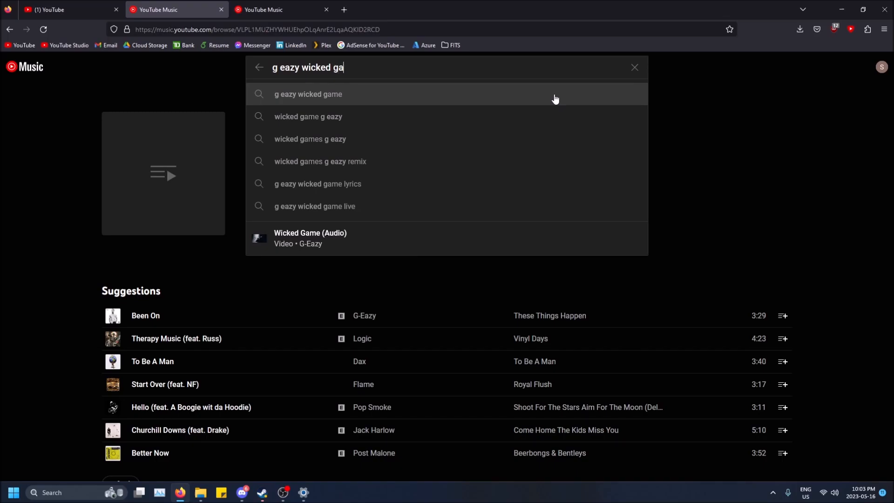
click(308, 93)
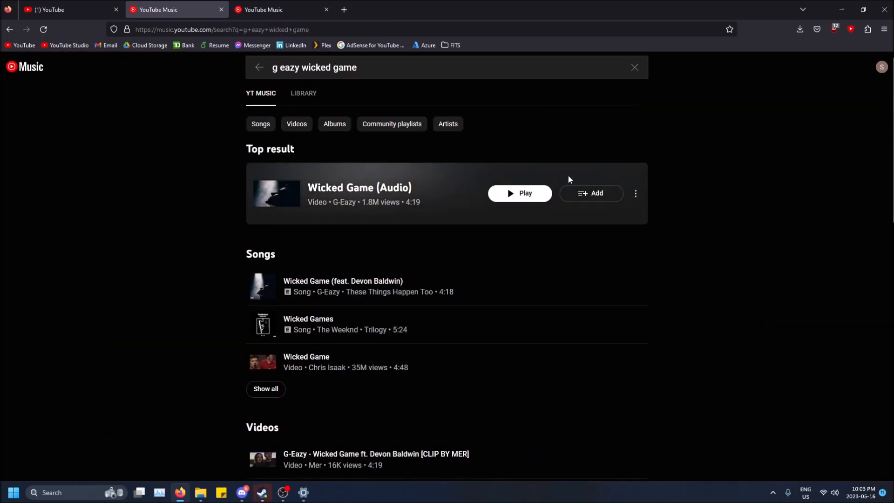
click(591, 193)
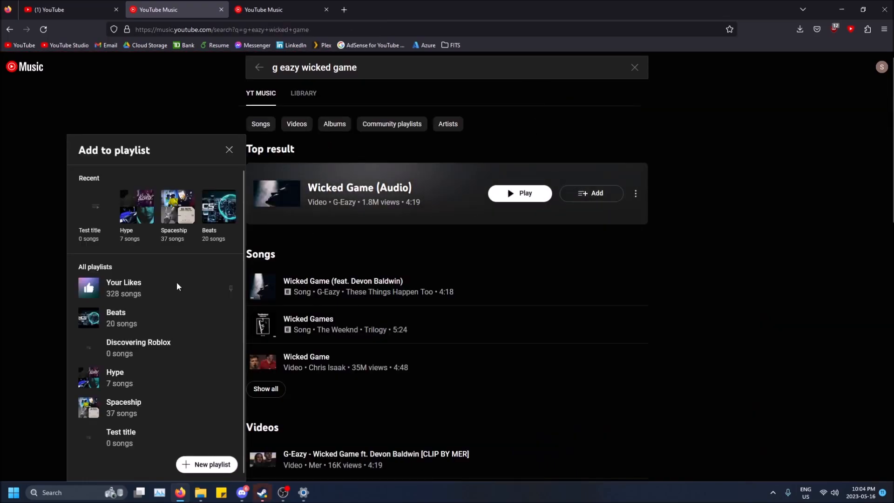
mouse_move(160, 368)
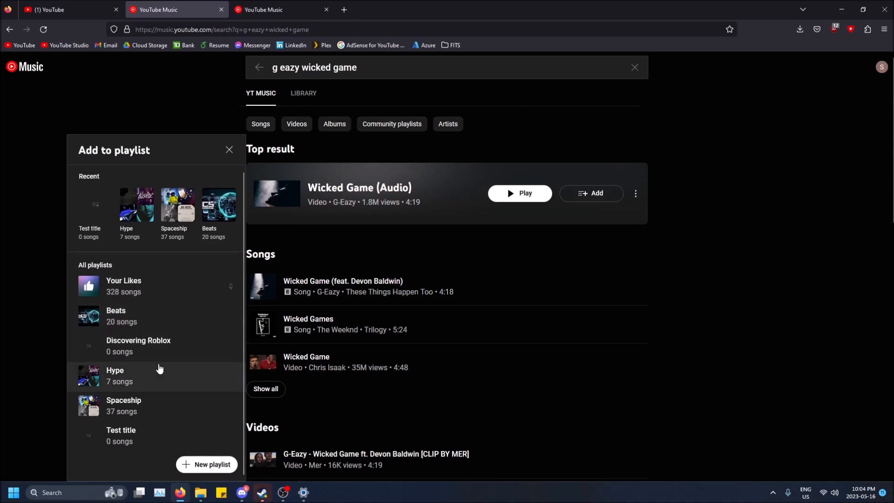
mouse_move(186, 317)
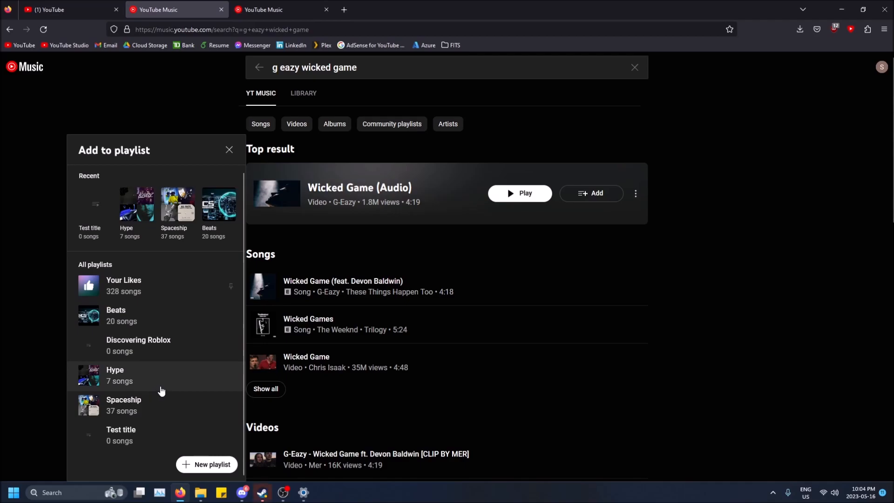
mouse_move(154, 434)
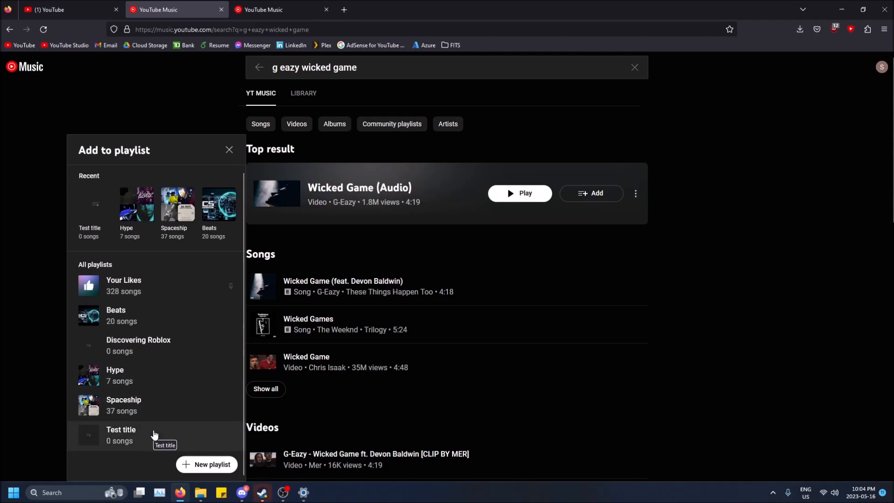
click(229, 149)
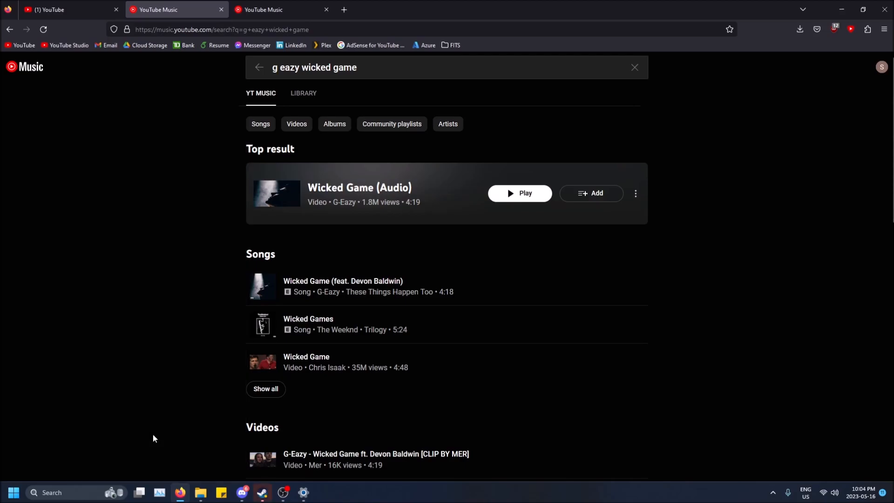
click(591, 193)
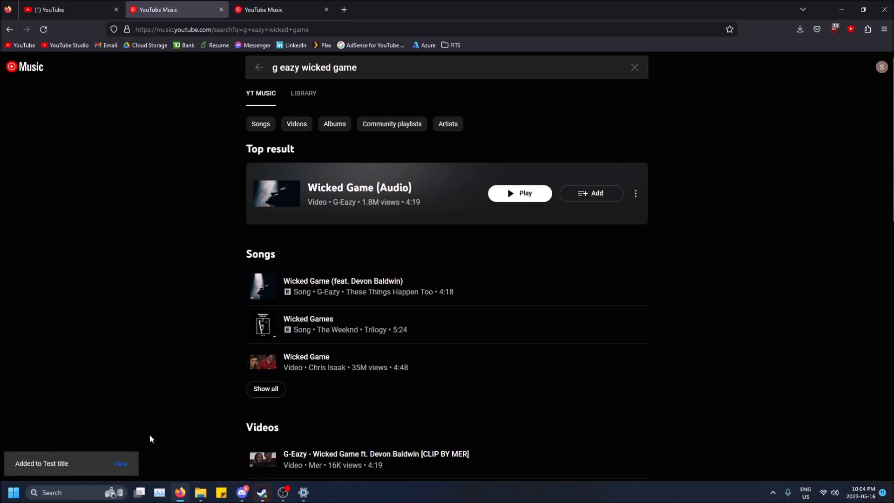
click(56, 9)
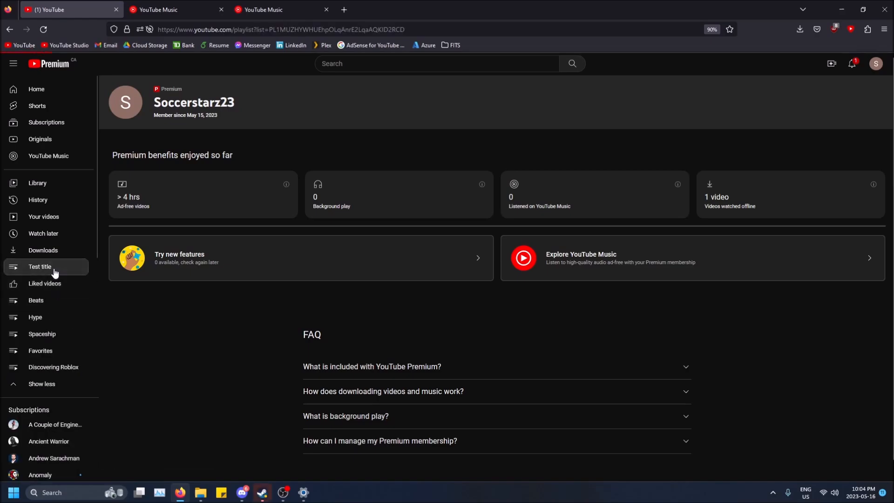
View the Test title playlist on YouTube, then return to YouTube Music.
click(40, 266)
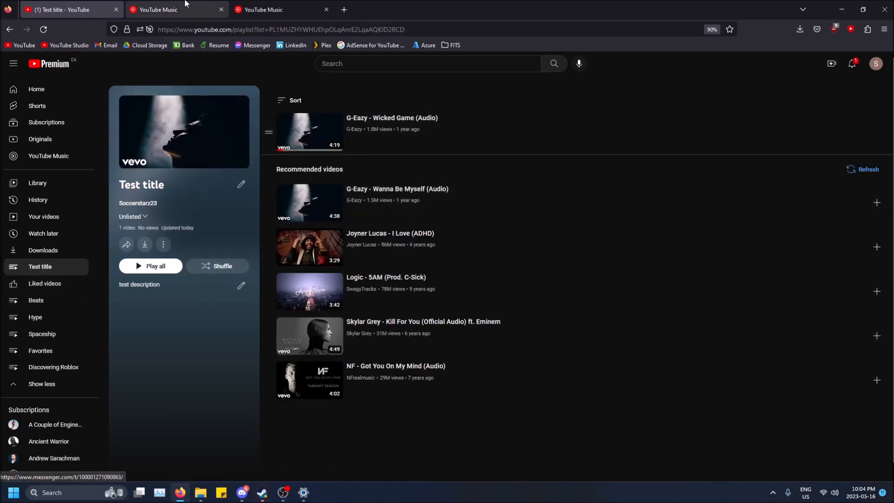
click(163, 10)
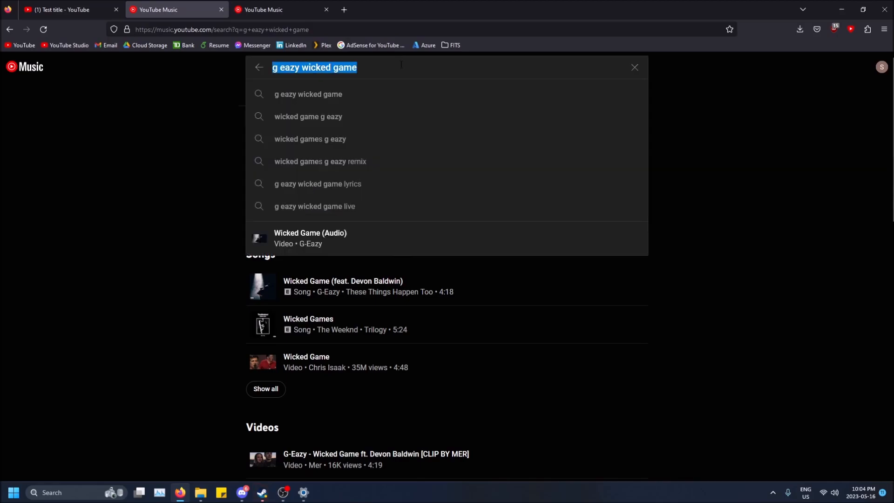
Search 'nf' and add NF's album The Search to Test title.
text(nf)
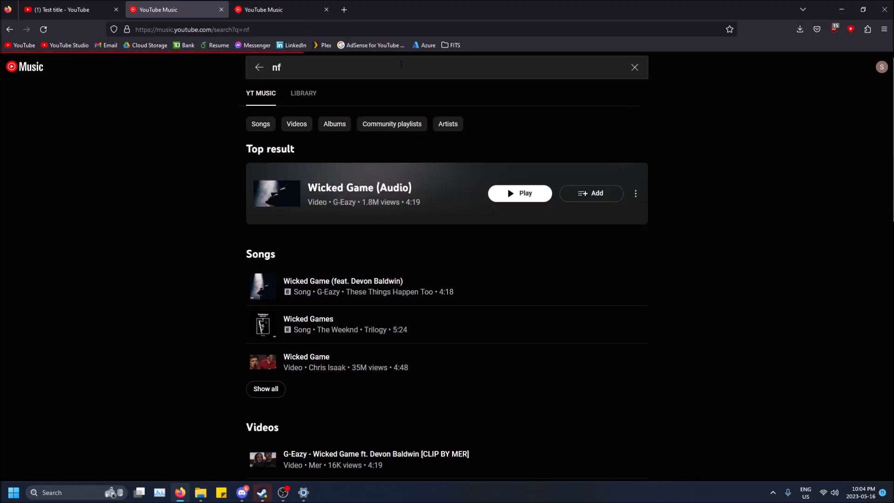
click(636, 241)
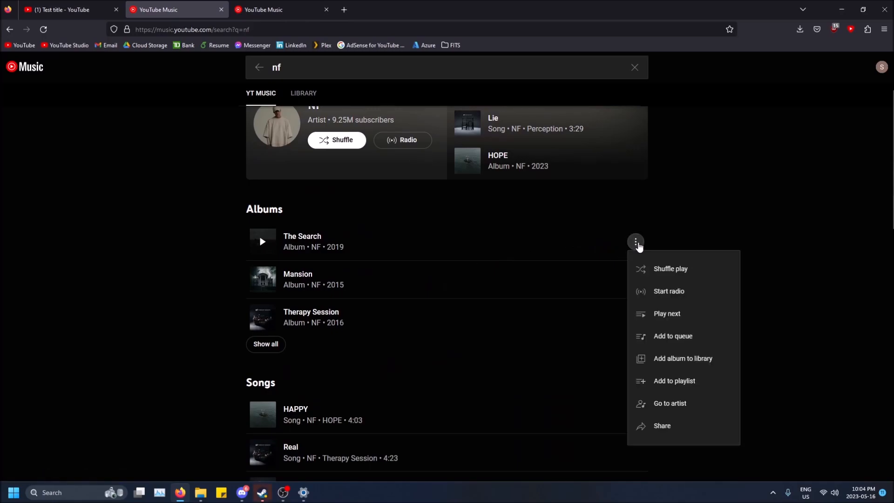
mouse_move(674, 362)
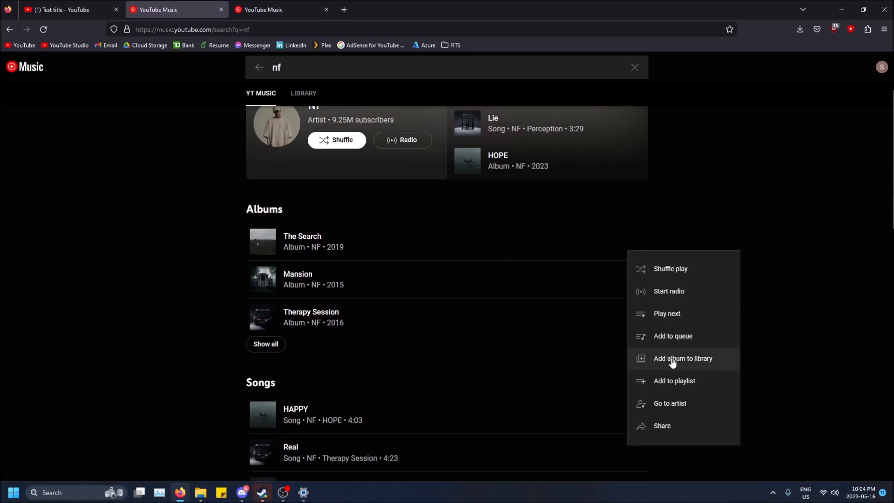
click(674, 380)
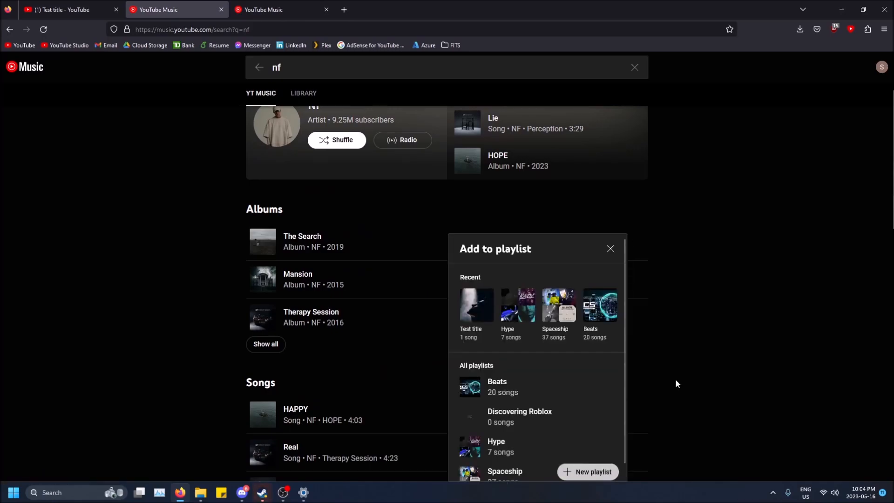
click(610, 248)
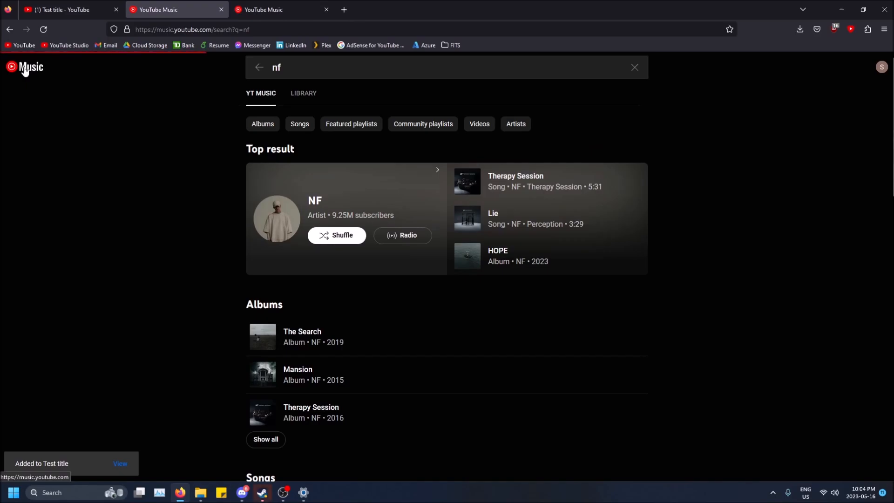
Return to the main page and play the 21-song Test title playlist.
click(25, 67)
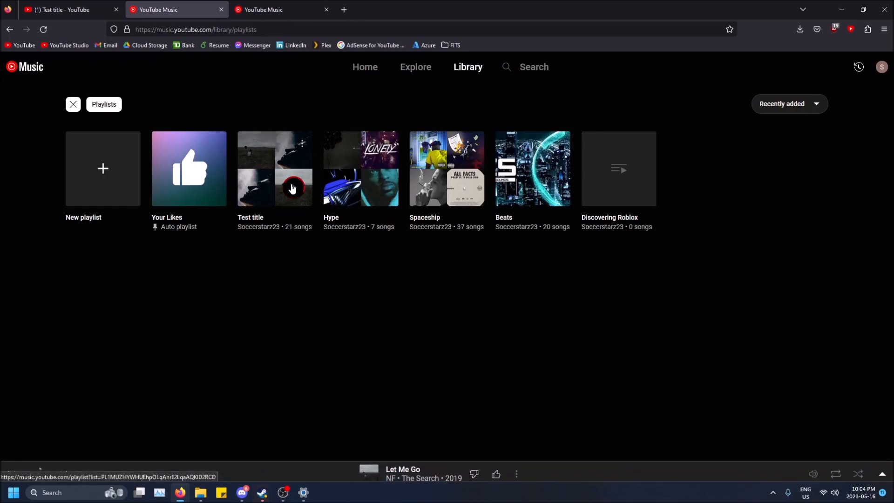
click(294, 188)
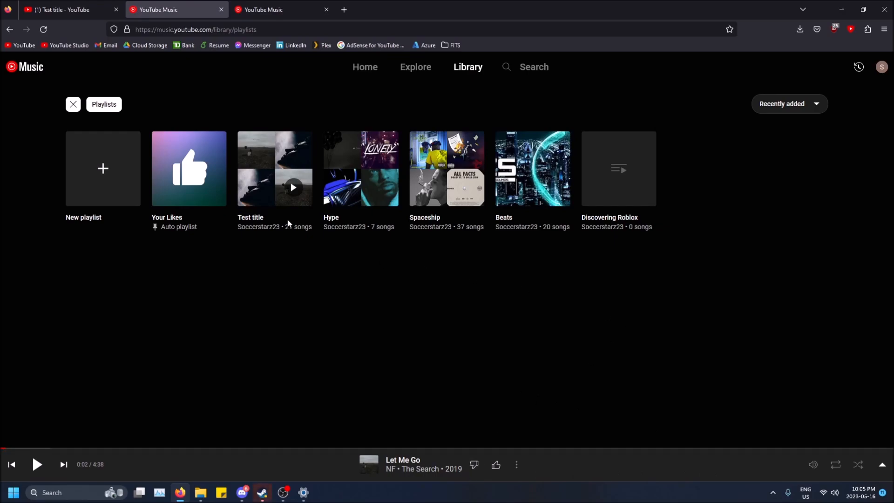
Delete the Test title playlist via its card's options menu.
click(302, 148)
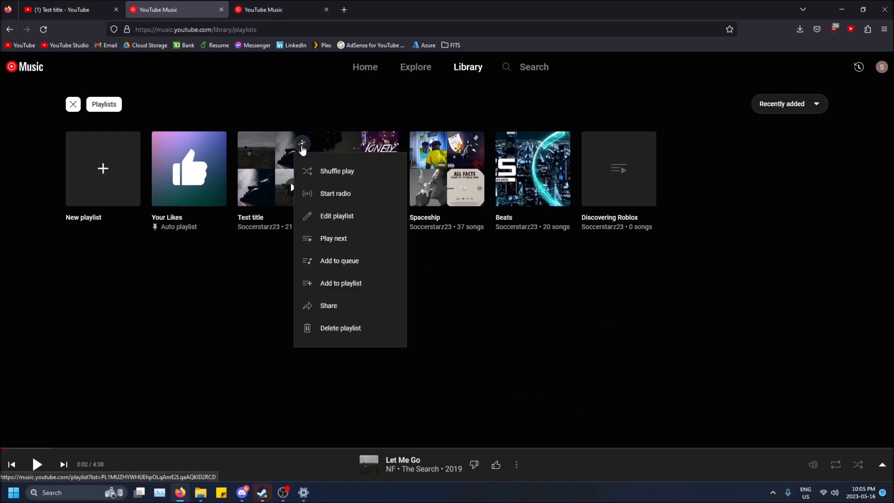
mouse_move(342, 271)
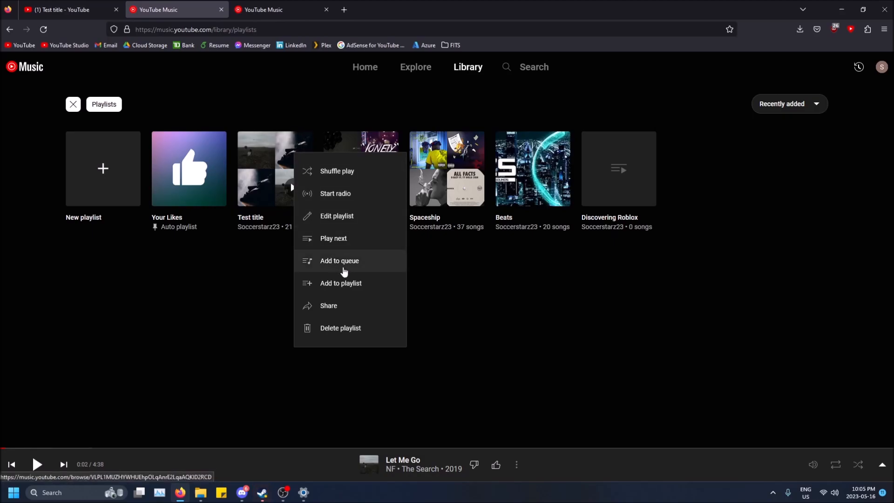
mouse_move(368, 331)
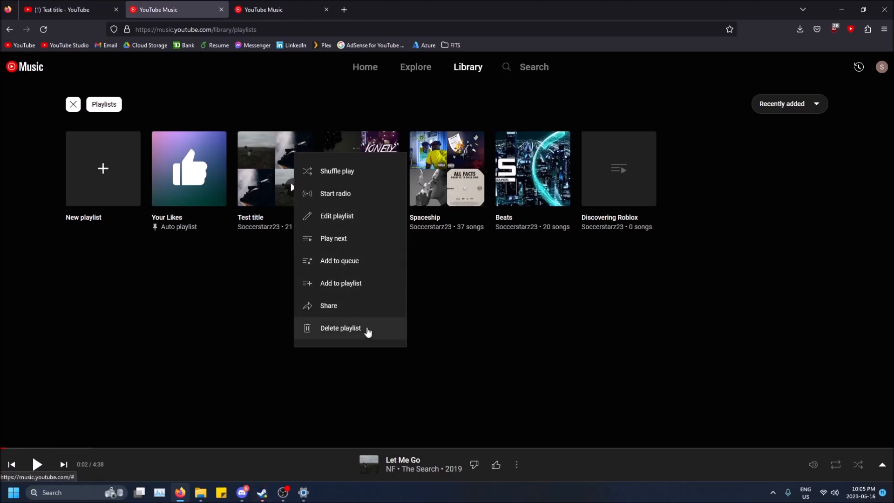
click(340, 327)
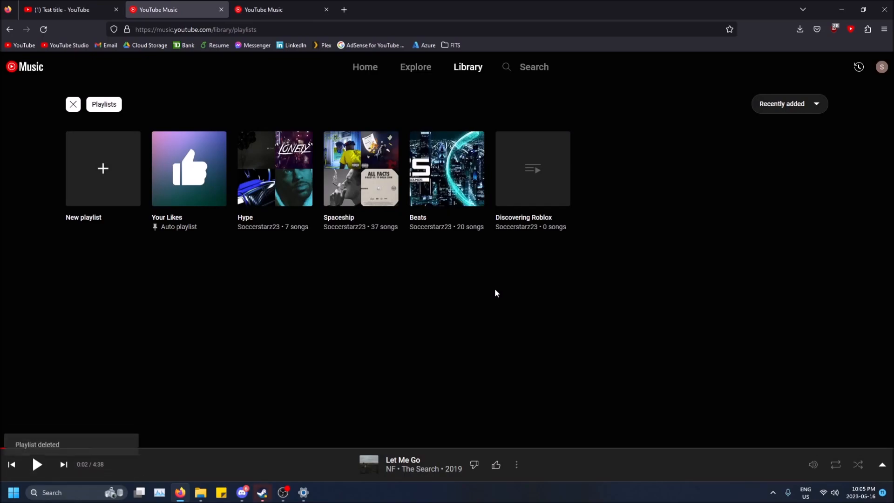